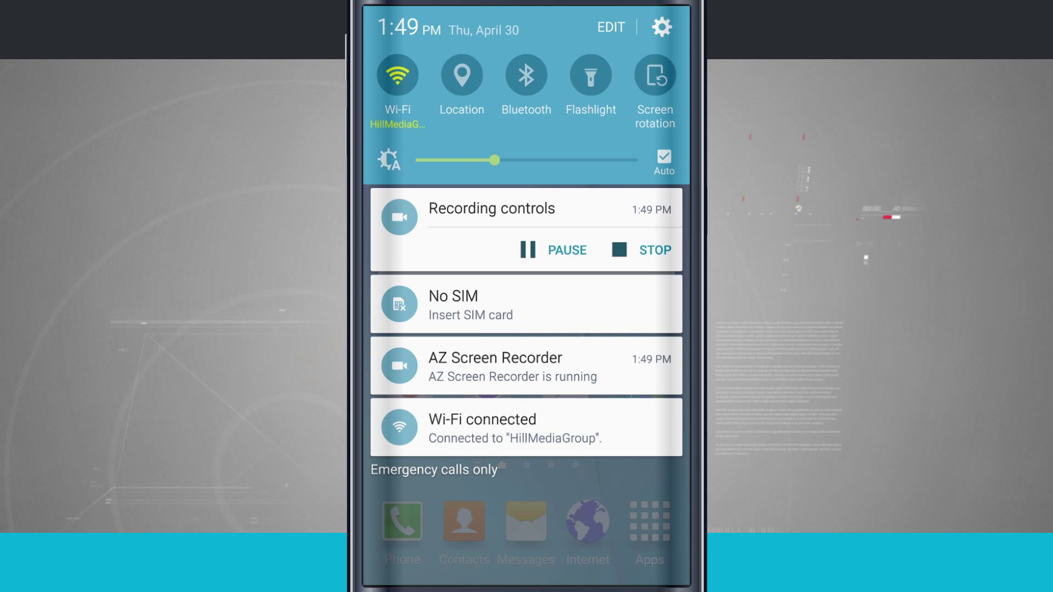
- Reach Sounds and notifications from the notification-shade gear via the Device category
{"action": "left_click", "coordinate": [662, 27]}
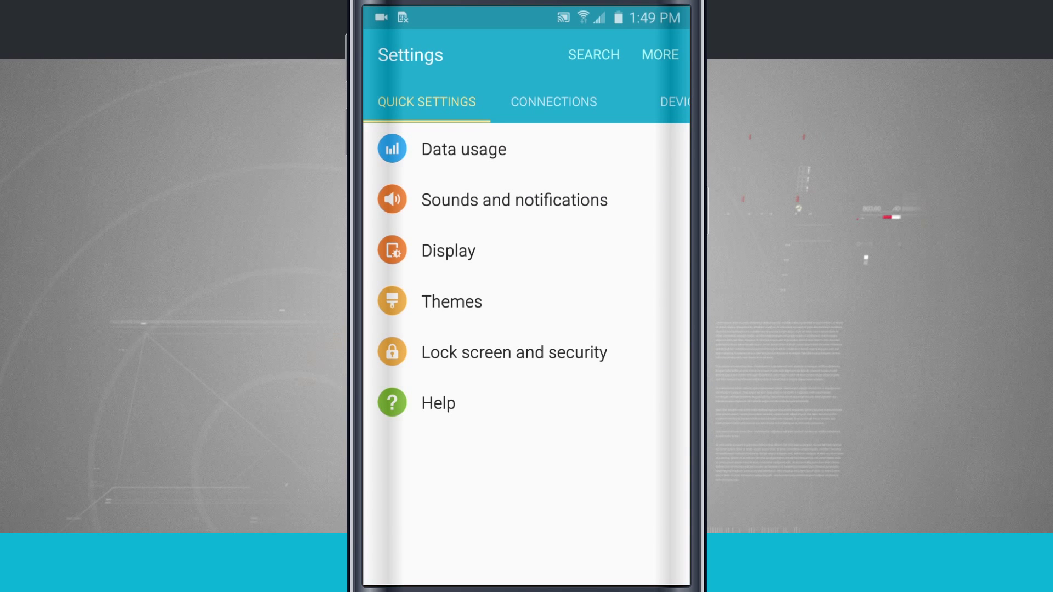
{"action": "left_click", "coordinate": [552, 103]}
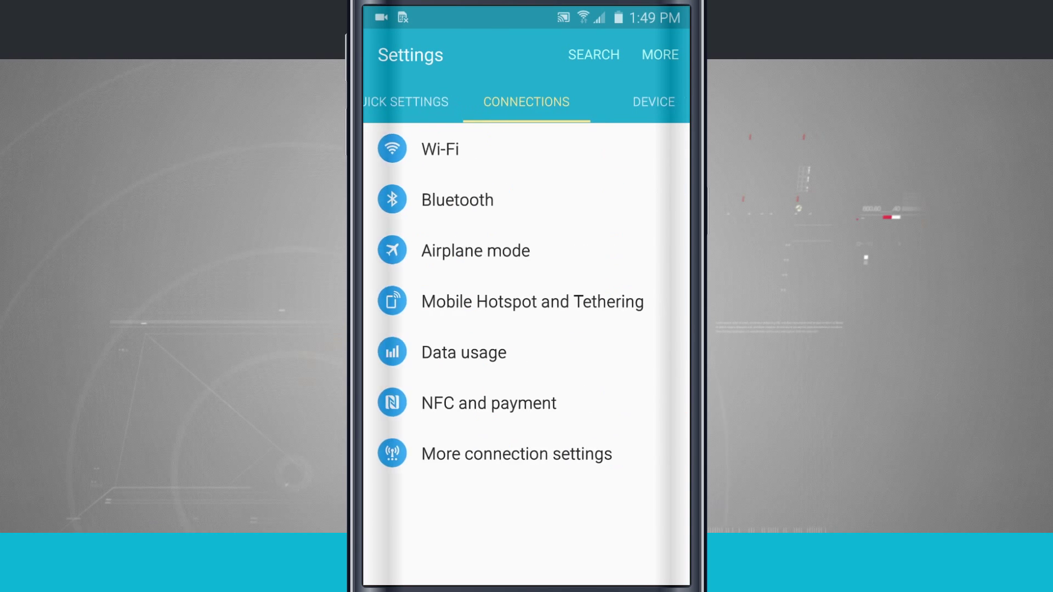
{"action": "left_click", "coordinate": [653, 102]}
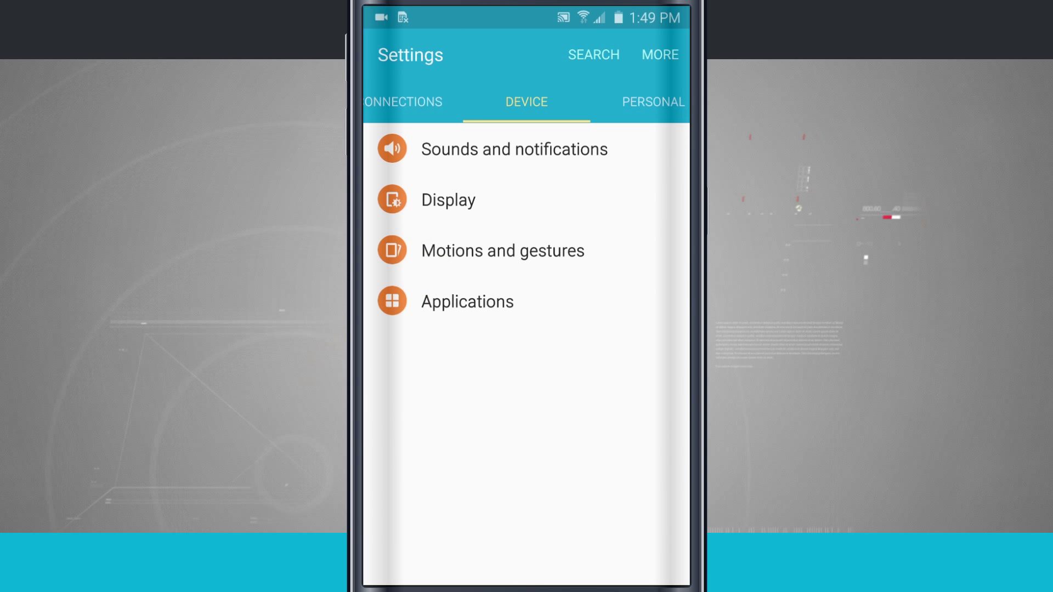
{"action": "left_click", "coordinate": [513, 150]}
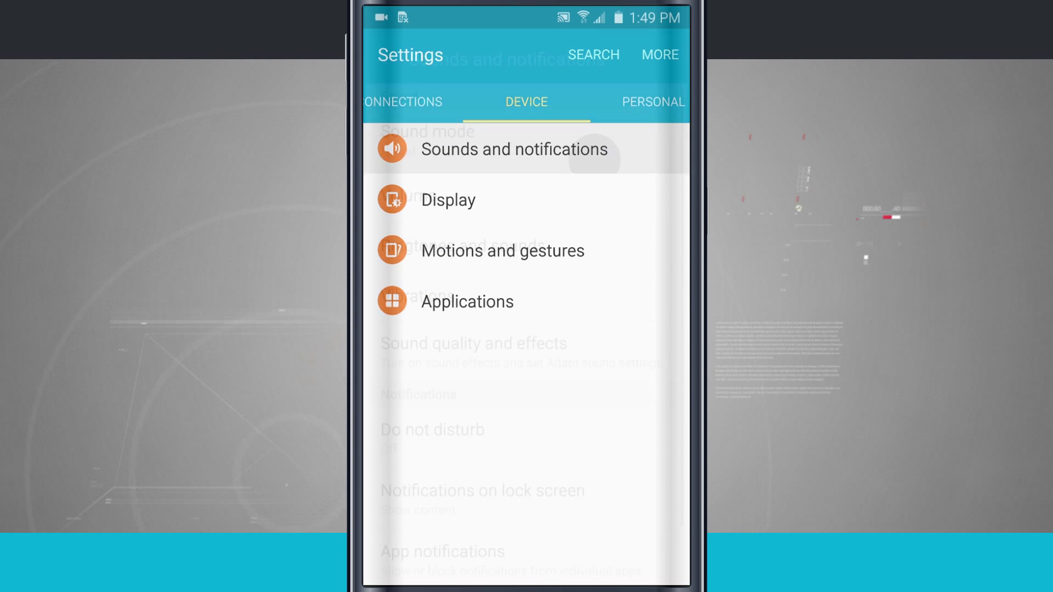
{"action": "left_click", "coordinate": [514, 149]}
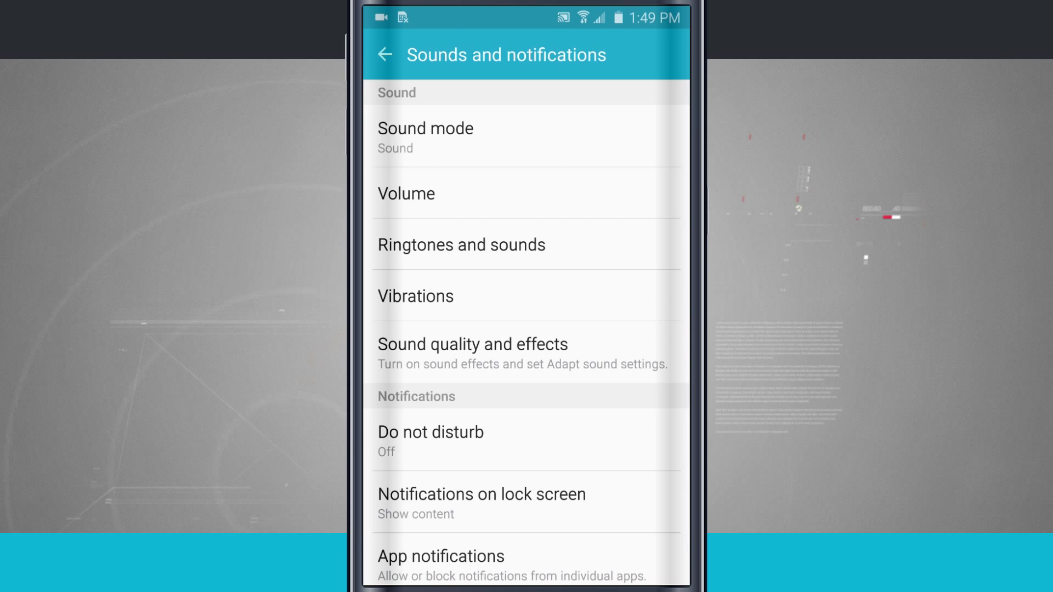
- Enter Ringtones and sounds, browse the Ringtone list and reach the Add ringtone track list
{"action": "left_click", "coordinate": [461, 245]}
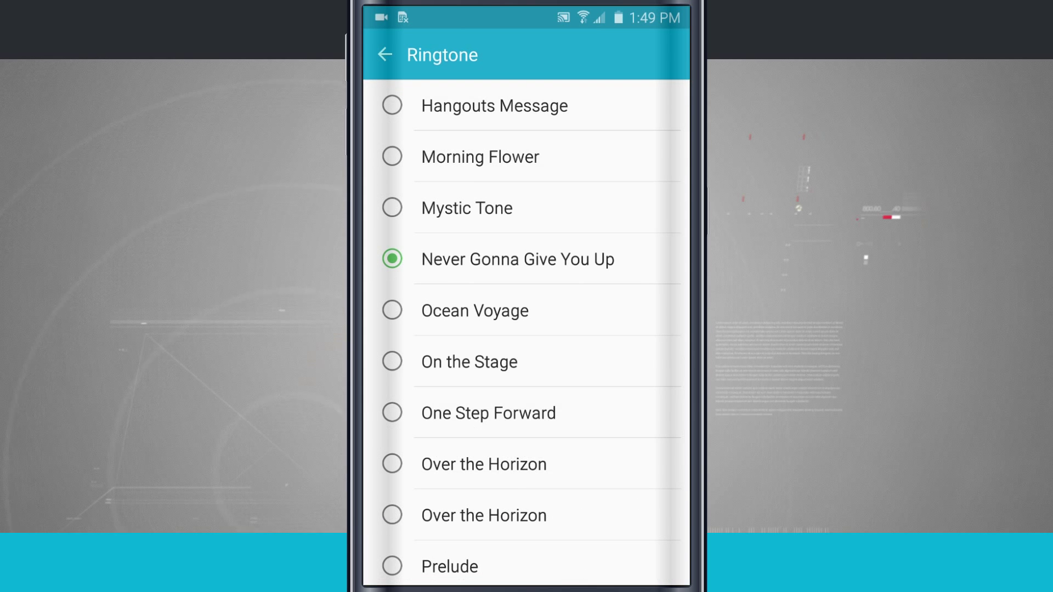
{"action": "scroll", "scroll_direction": "up", "scroll_amount": 3}
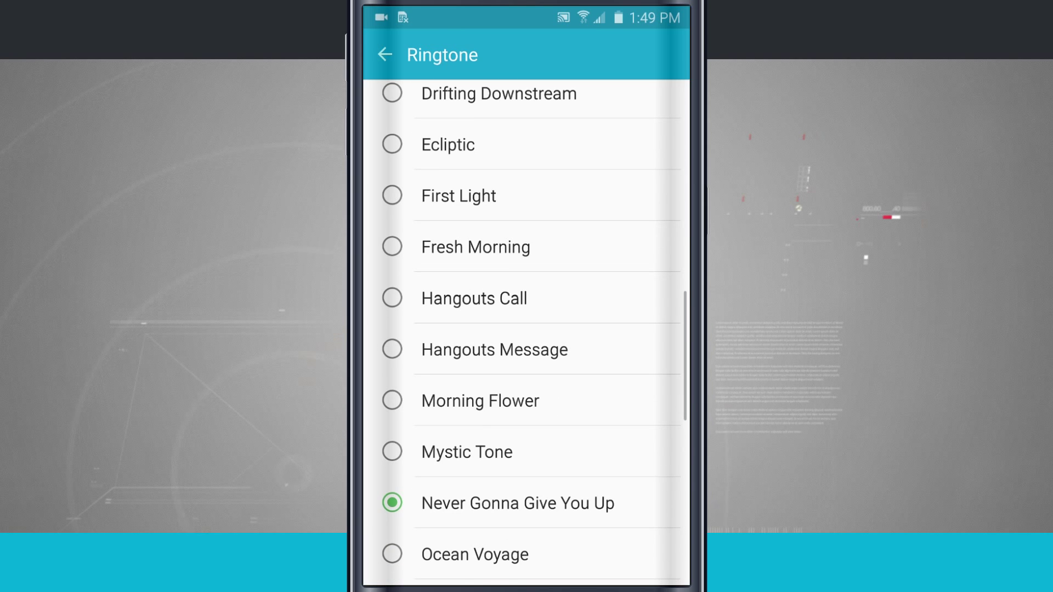
{"action": "scroll", "scroll_direction": "up", "scroll_amount": 3}
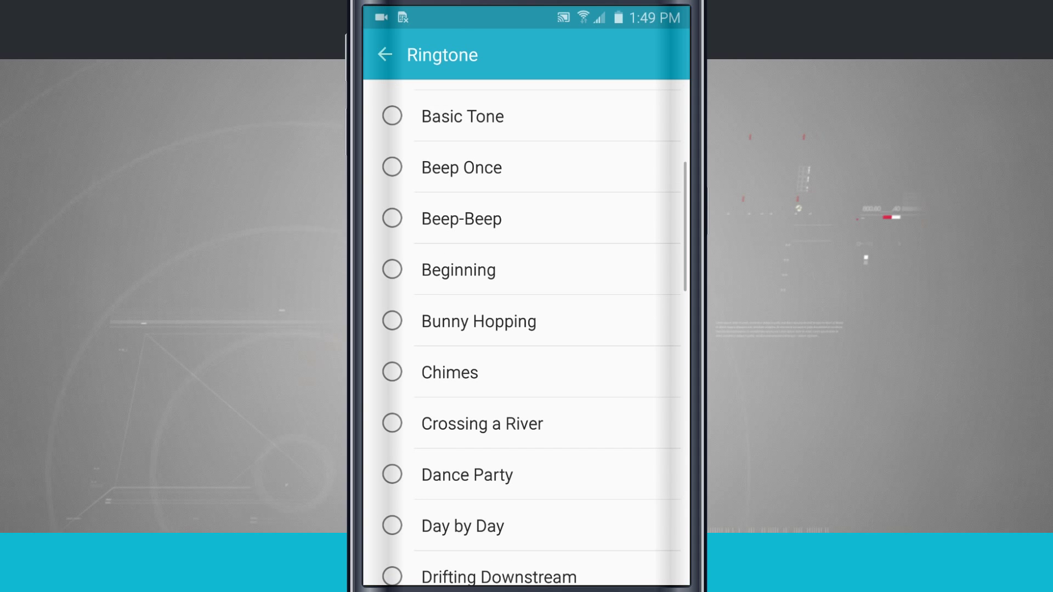
{"action": "left_click", "coordinate": [392, 167]}
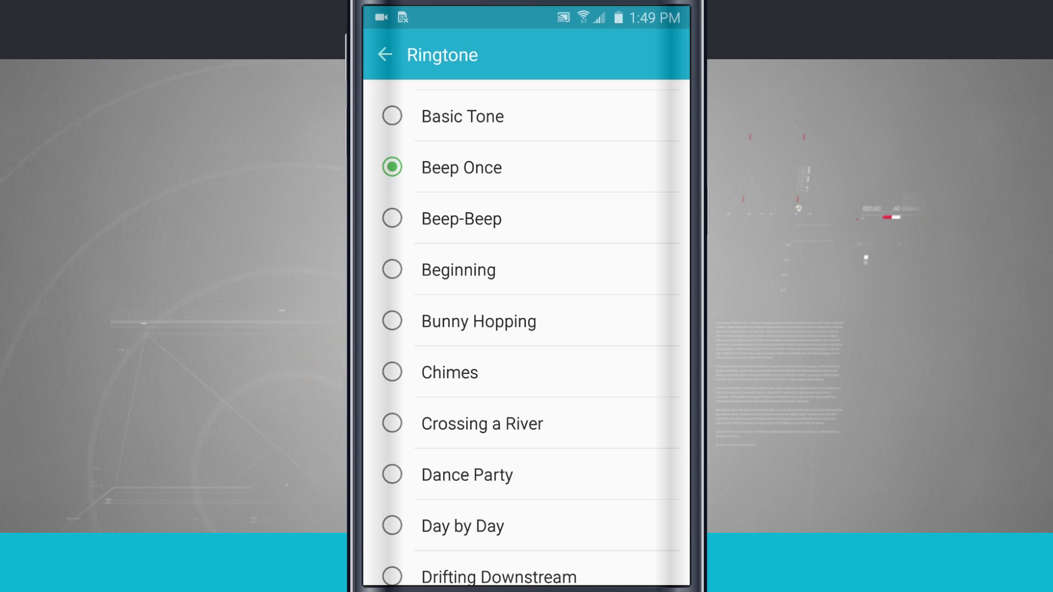
{"action": "scroll", "scroll_direction": "down", "scroll_amount": 3}
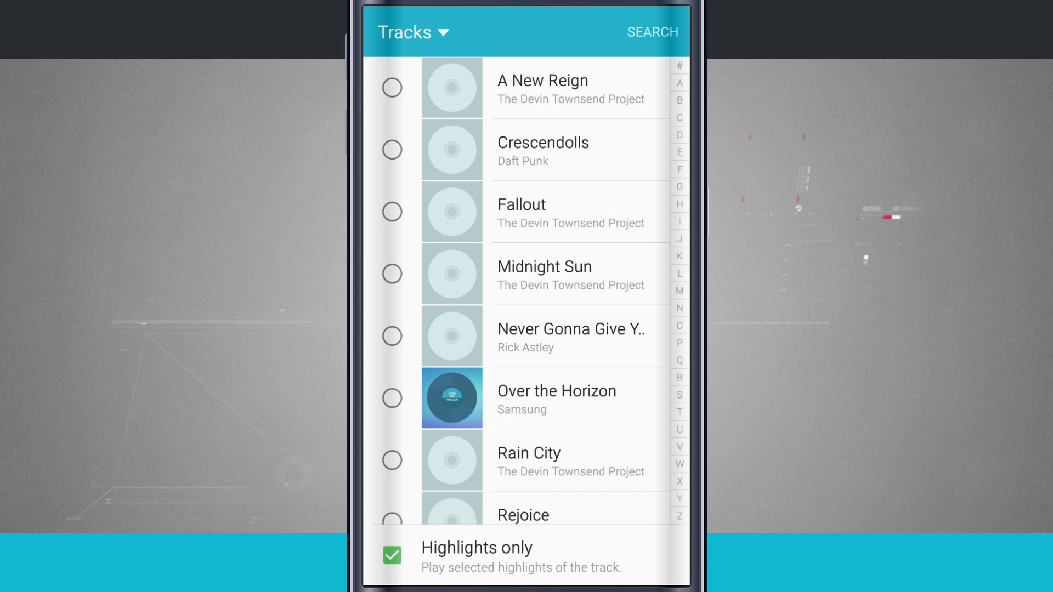
- Select Sky Blue from the Tracks list and confirm it as the new ringtone with DONE
{"action": "scroll", "scroll_direction": "down", "scroll_amount": 3}
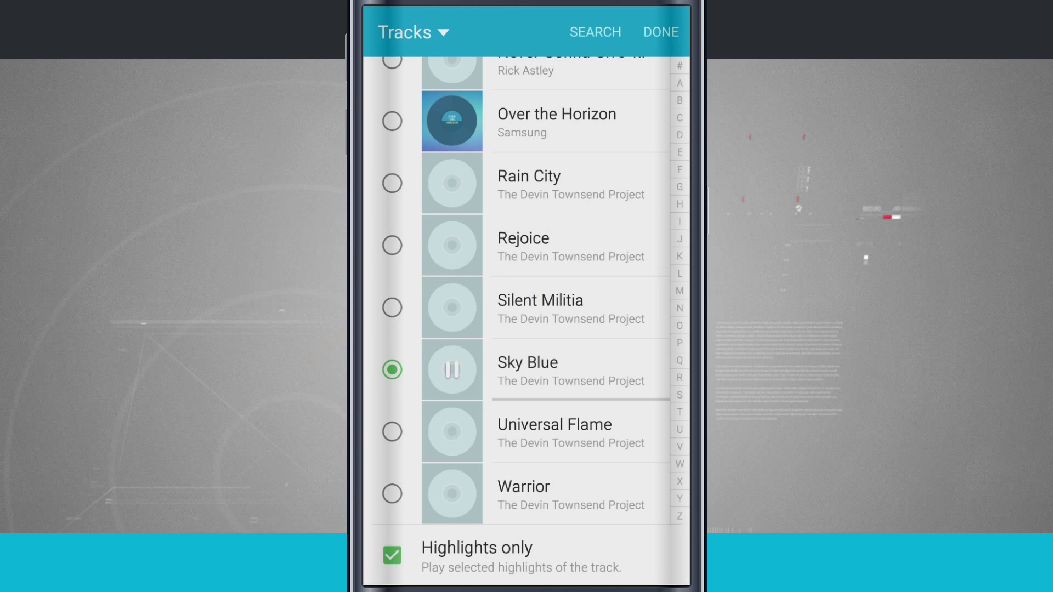
{"action": "left_click", "coordinate": [451, 370]}
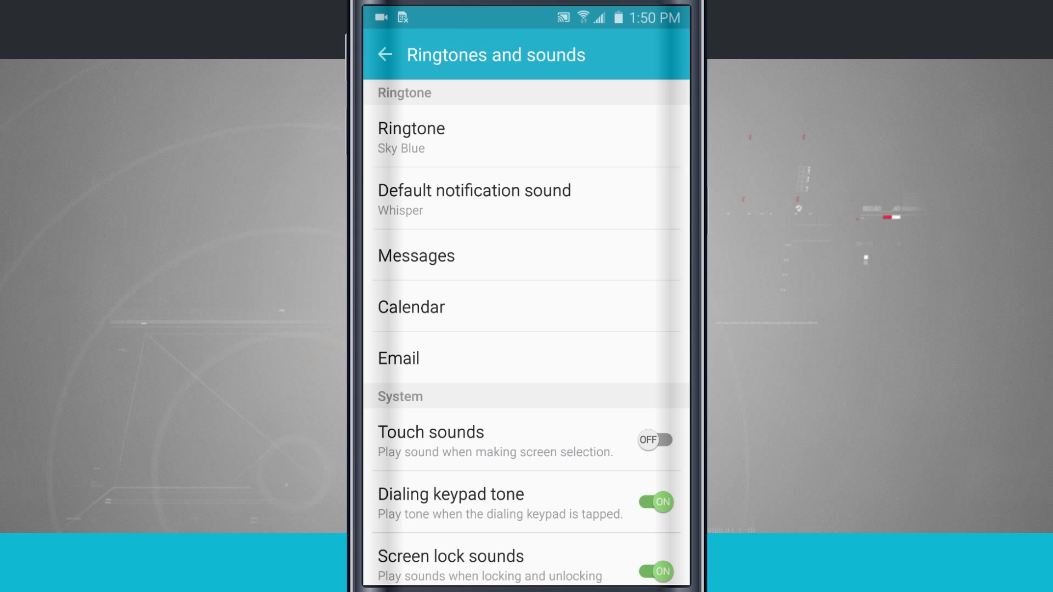
- Reopen the Ringtone list and scroll to verify Sky Blue is checked as the current tone
{"action": "left_click", "coordinate": [411, 139]}
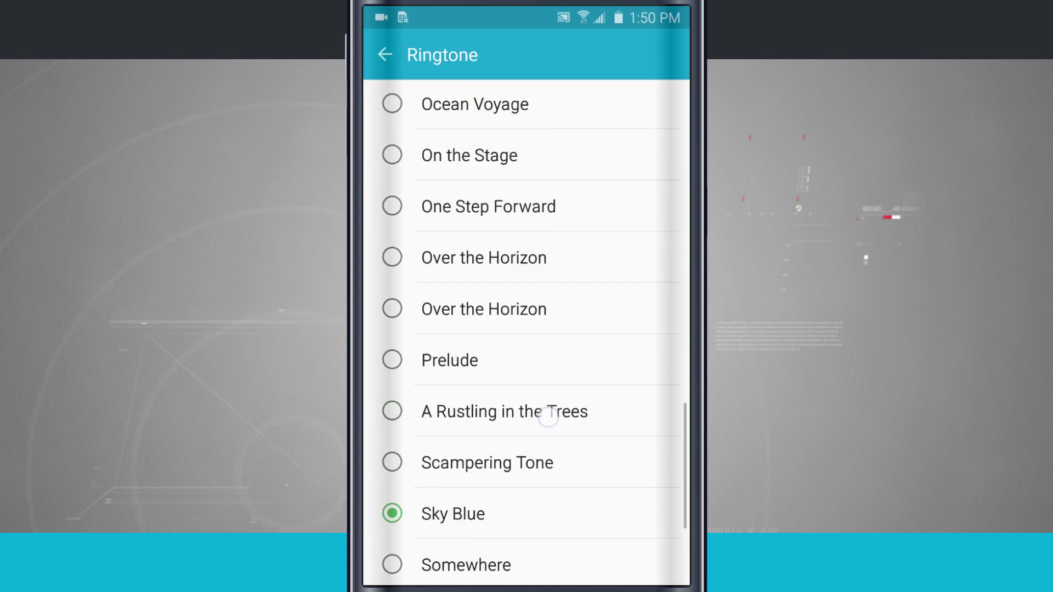
{"action": "scroll", "scroll_direction": "up", "scroll_amount": 3}
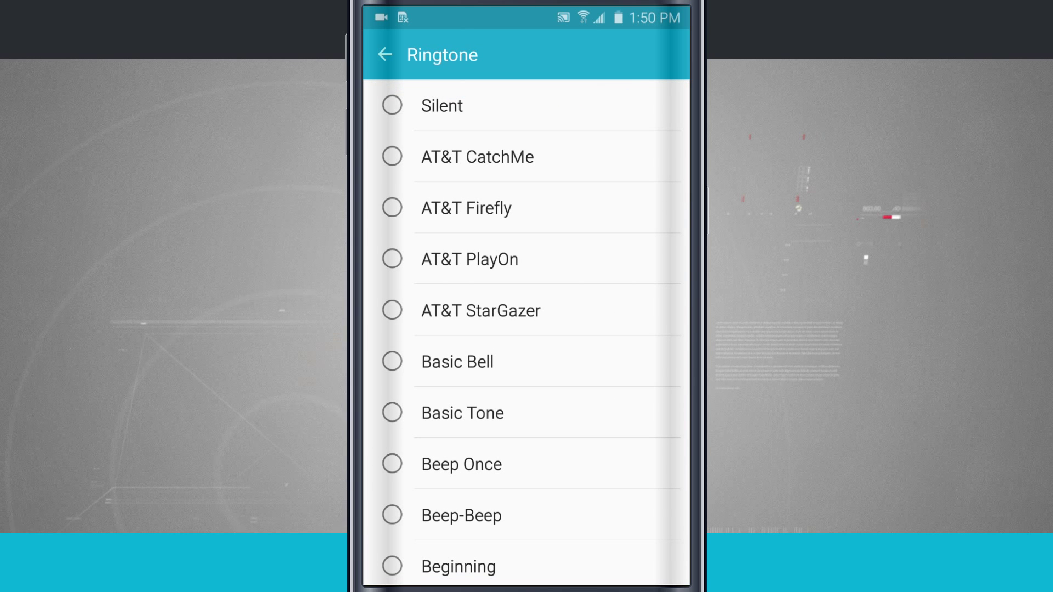
{"action": "scroll", "scroll_direction": "down", "scroll_amount": 3}
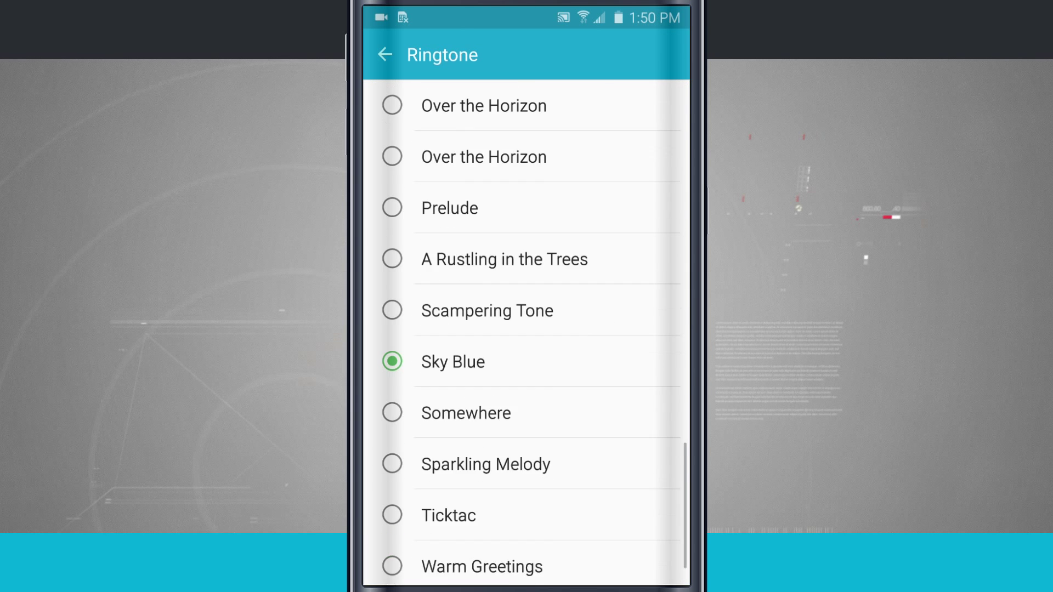